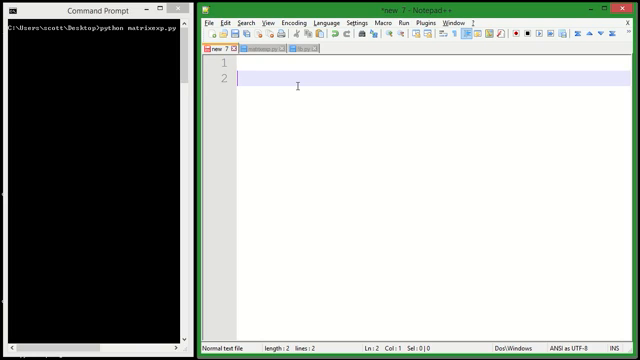
# Step: Type trial notes A, x^8 and A^8 in the scratch tab
pyautogui.write('A')
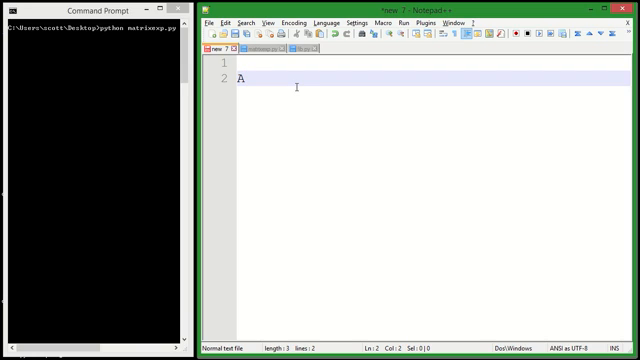
pyautogui.press('Backspace')
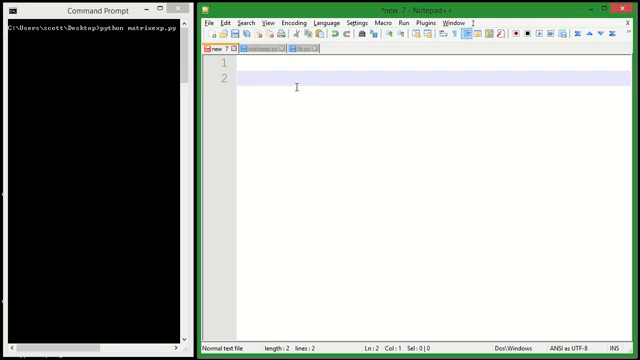
pyautogui.write('x^8')
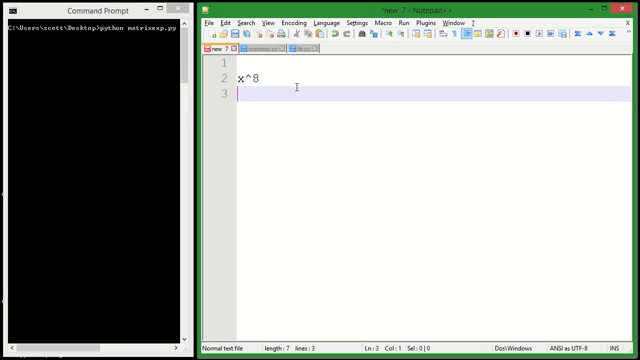
pyautogui.write('A^8')
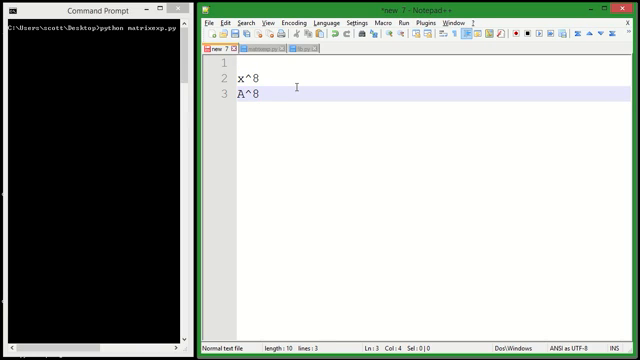
pyautogui.click(240, 77)
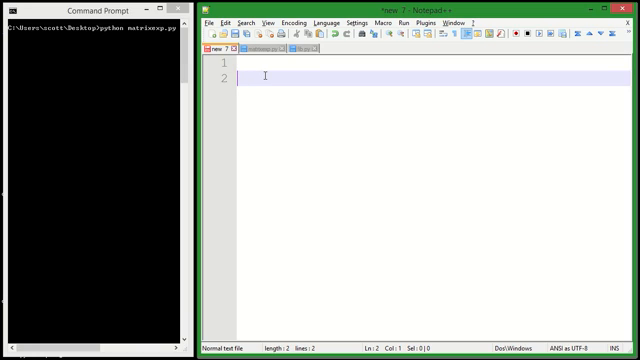
# Step: Write the Fibonacci recurrence f(n) = f(n-1) + f(n-2)
pyautogui.write('f')
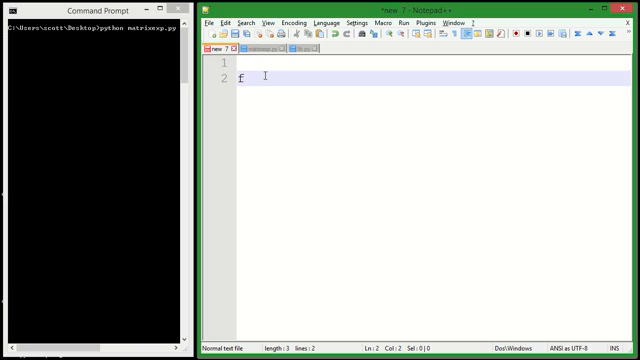
pyautogui.write('(n)')
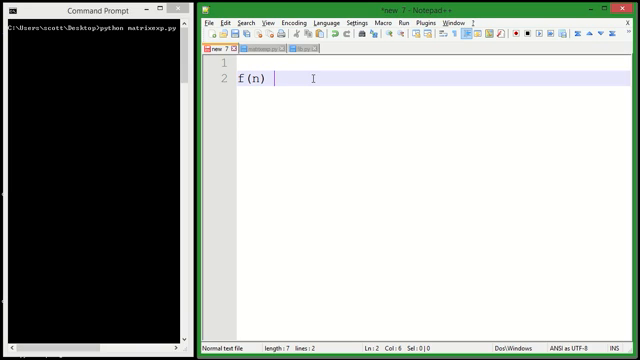
pyautogui.write('=')
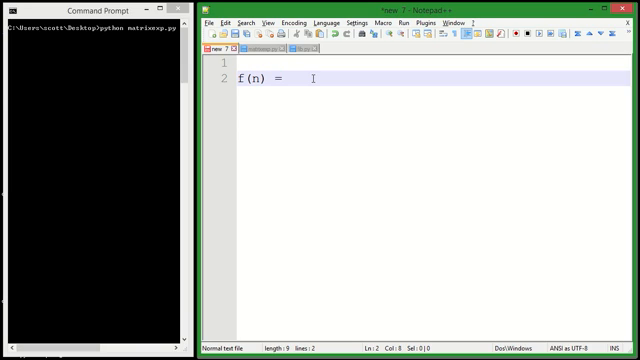
pyautogui.write('f(n-1)')
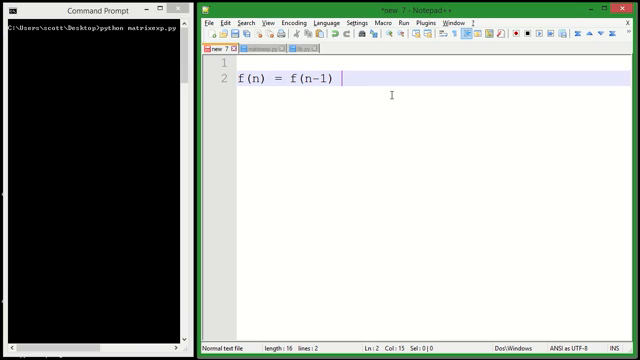
pyautogui.write('+ f(')
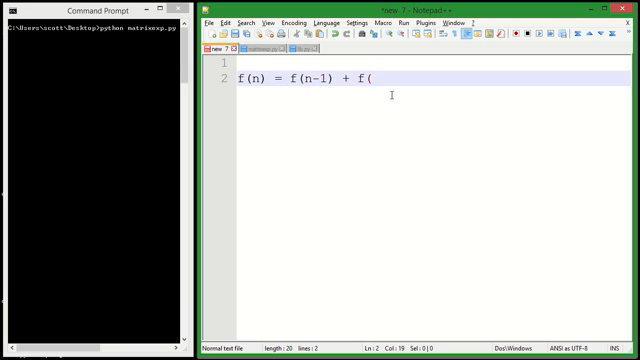
pyautogui.write('n-2)')
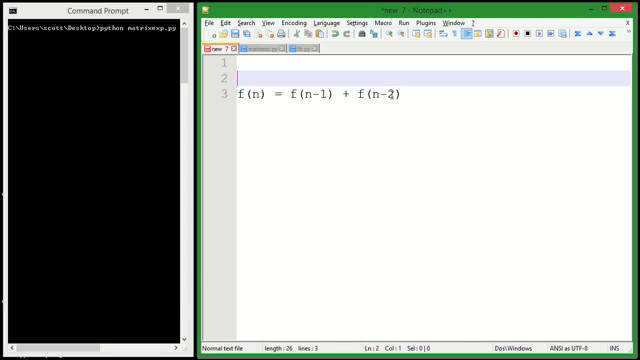
# Step: Add the base cases f(0) = 0 and f(1) = 1
pyautogui.write('f')
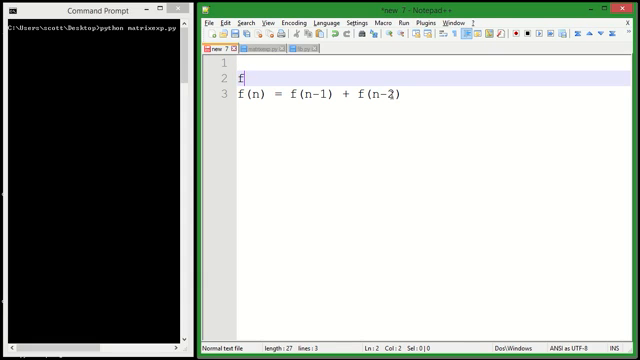
pyautogui.write('(0) = 0')
pyautogui.write('f(')
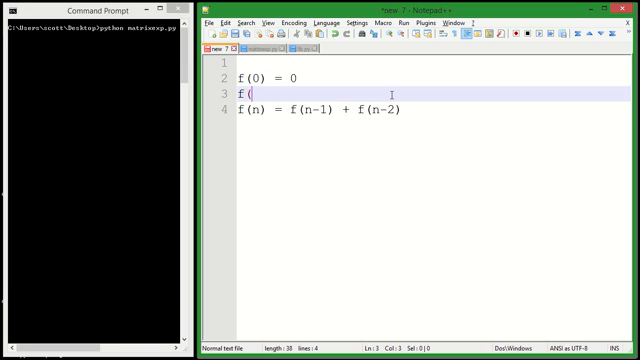
pyautogui.write('1) = 1')
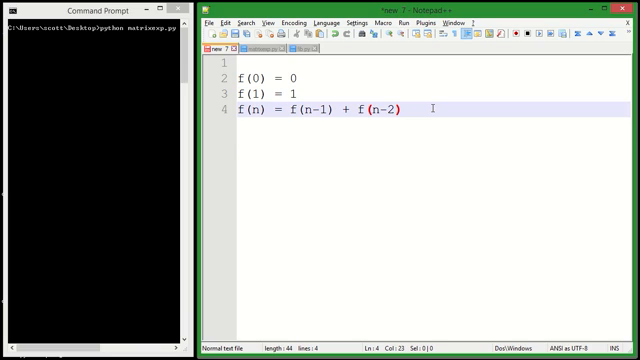
# Step: Add the worked line f(2) = f(1) + f(0) = 1 + 0 = 1
pyautogui.write('f(2) = f(1')
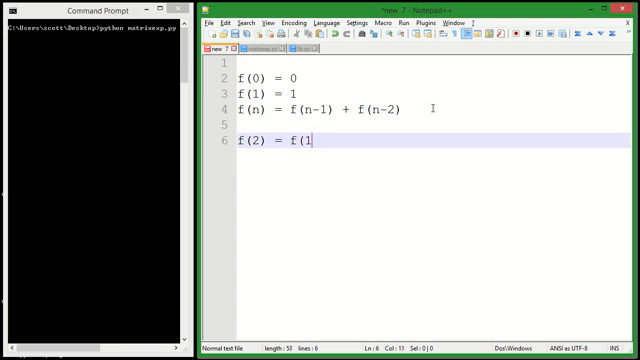
pyautogui.write(') + f(')
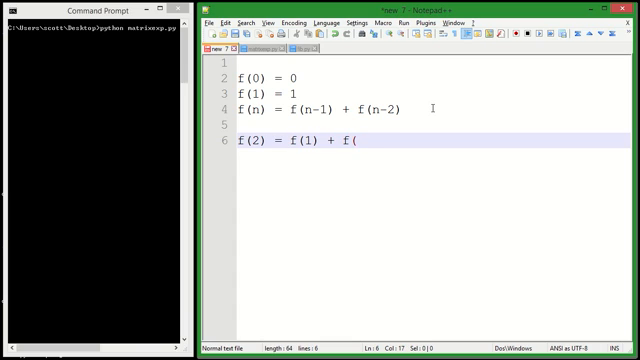
pyautogui.write('0) = 1 +')
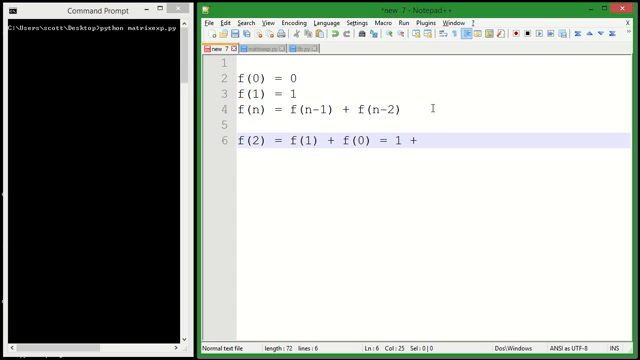
pyautogui.write('0 = 1')
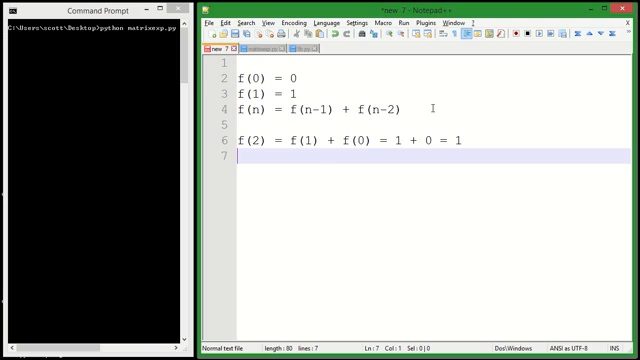
# Step: Define the vector v = [ f(n), f(n-1) ] on its own line
pyautogui.write('v')
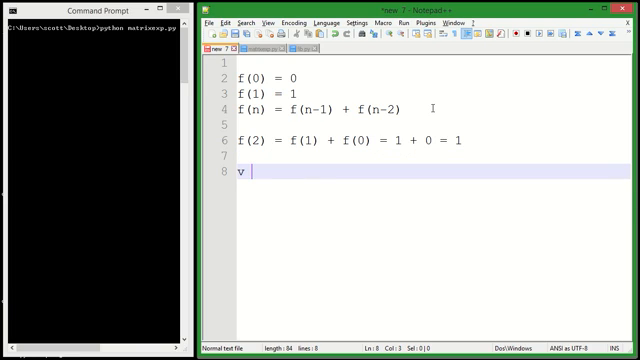
pyautogui.write('= [')
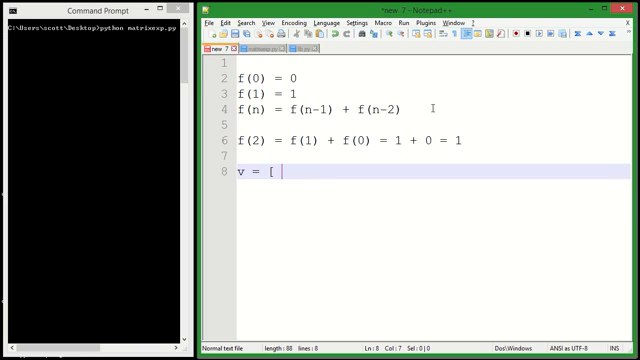
pyautogui.write('f(n)')
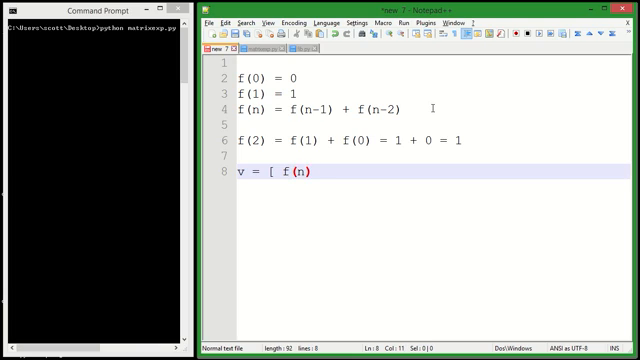
pyautogui.write(', f(n-1)')
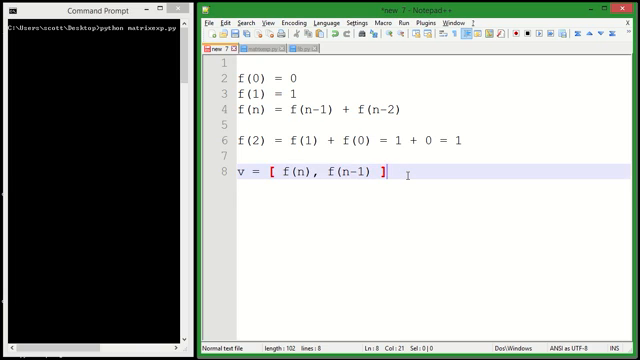
pyautogui.press('Enter')
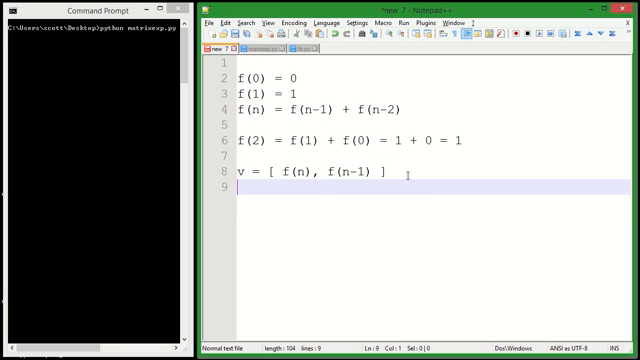
# Step: Write A*v = w with w = [ f(n+1), f(n) ]
pyautogui.write('A')
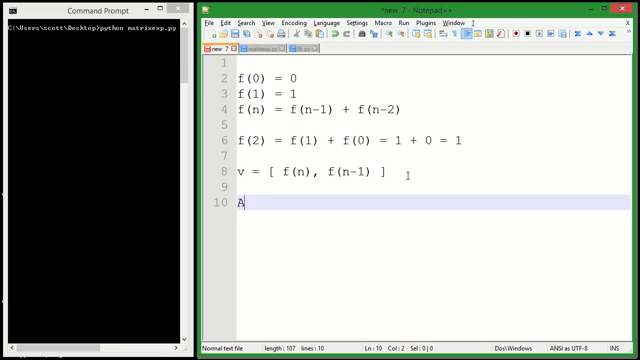
pyautogui.write('*')
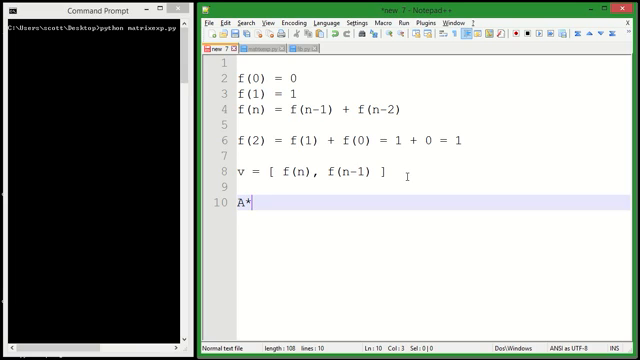
pyautogui.write('v')
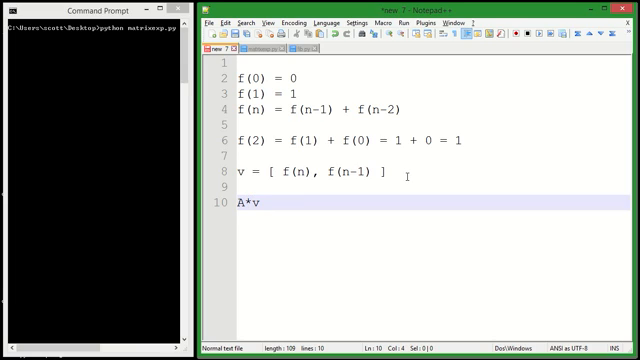
pyautogui.write('= w')
pyautogui.write('w')
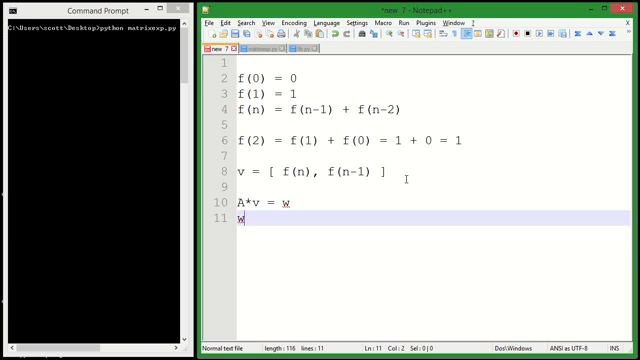
pyautogui.write('= [ F')
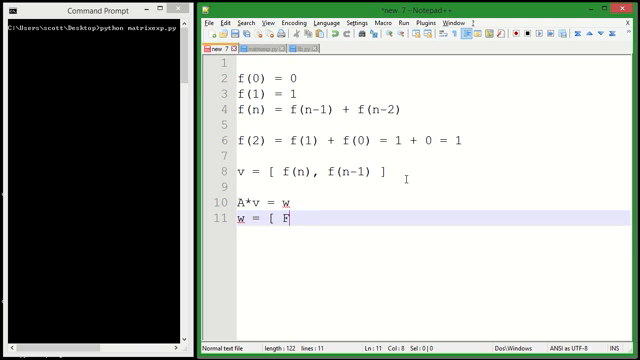
pyautogui.write('(n+1')
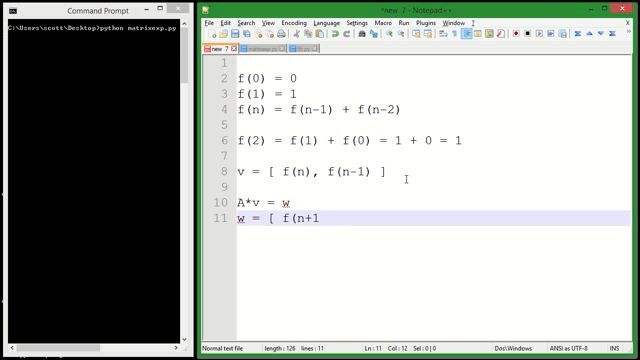
pyautogui.write('), f(n)')
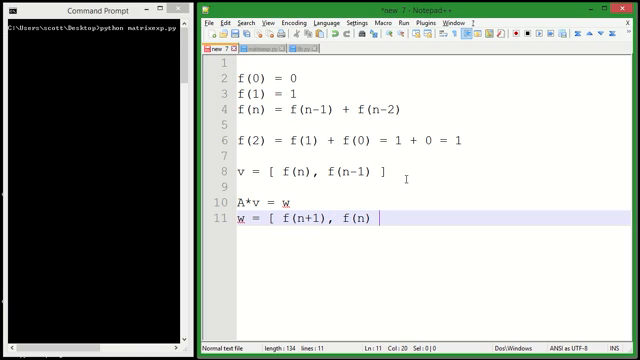
pyautogui.write(']')
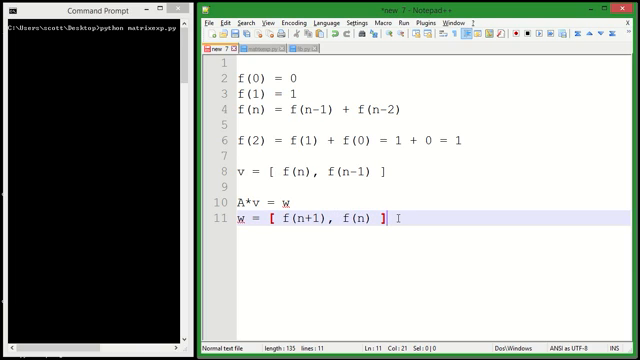
# Step: Start an 'A =' line with a bracketed 2x2 matrix template
pyautogui.press('Enter')
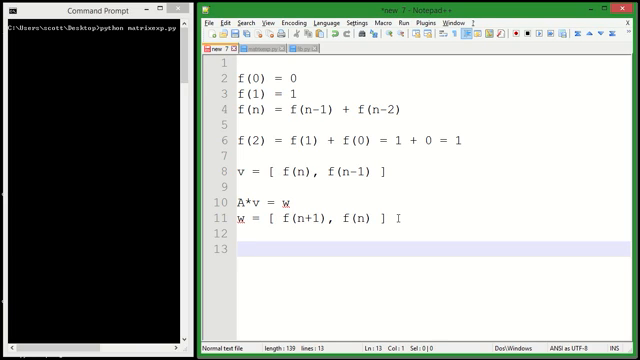
pyautogui.write('A')
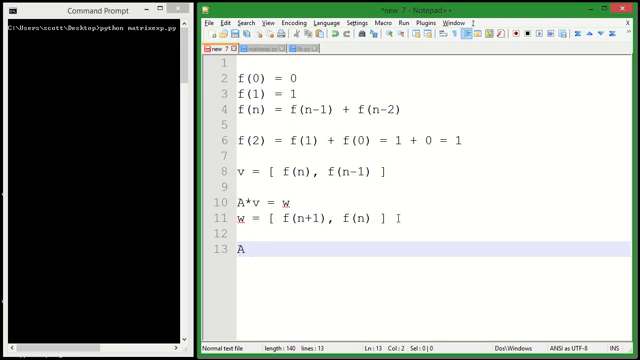
pyautogui.write('=')
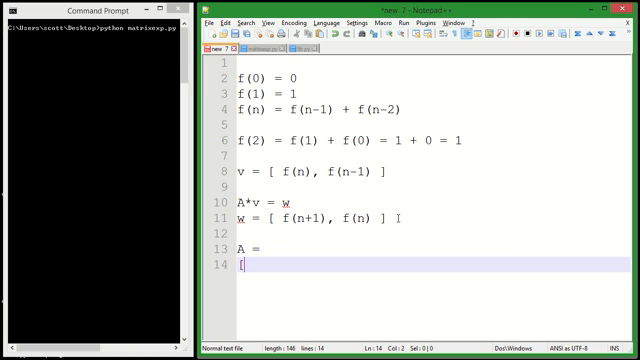
pyautogui.write('_ _')
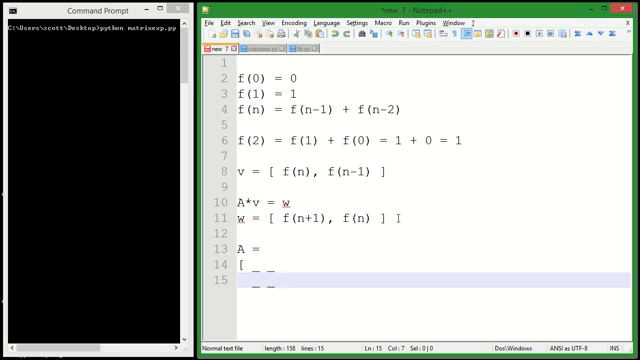
pyautogui.write(']')
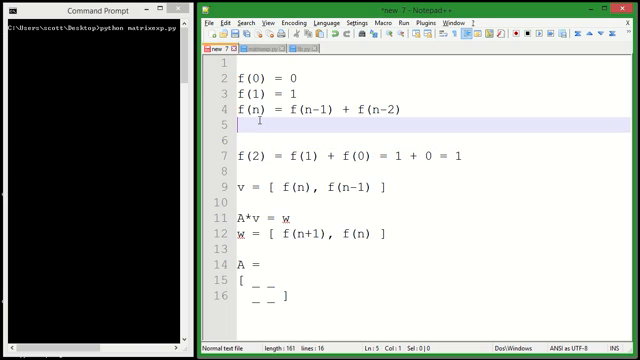
# Step: Add f(n+1) = f(n) + f(n-1) and fill matrix A with rows 1 1 and 1 0
pyautogui.write('f(n+1)')
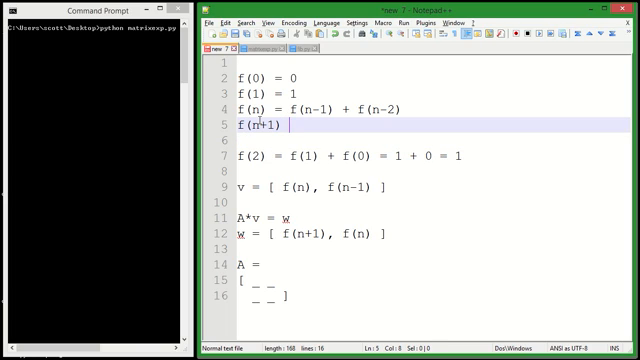
pyautogui.write('= f(n) +')
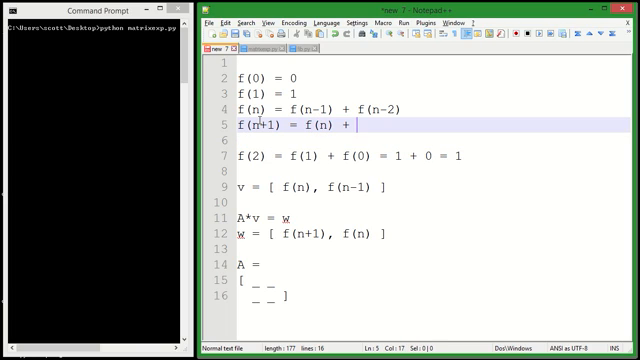
pyautogui.write('f(n-1)')
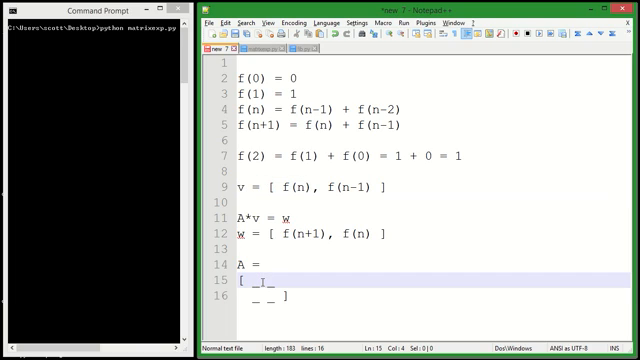
pyautogui.write('1 1')
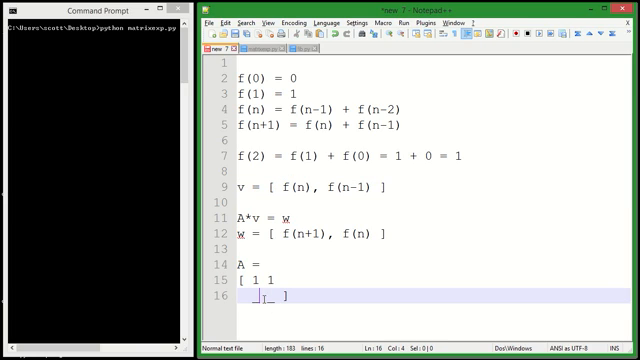
pyautogui.write('1 0')
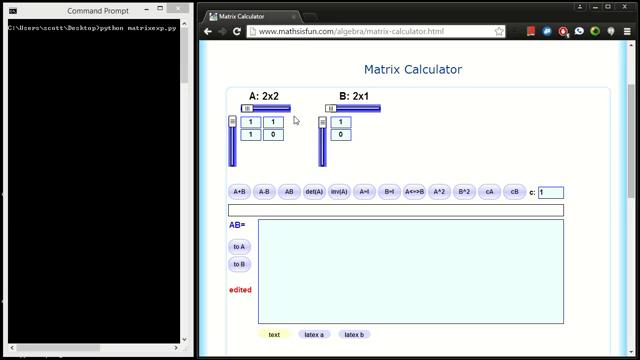
pyautogui.moveTo(366, 126)
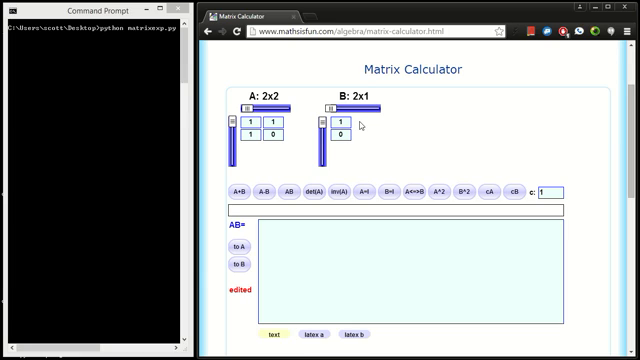
pyautogui.moveTo(372, 143)
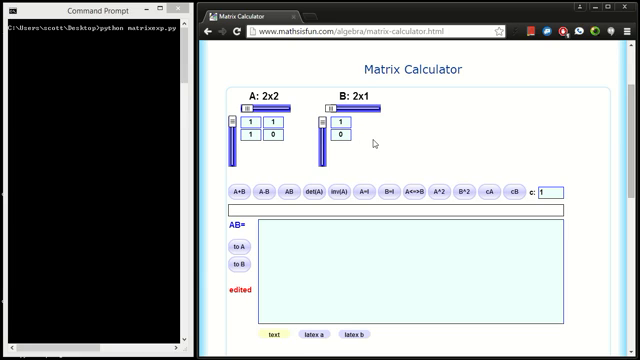
# Step: Start editing vector B's entries in the Matrix Calculator, toward B = [5; 3]
pyautogui.click(292, 191)
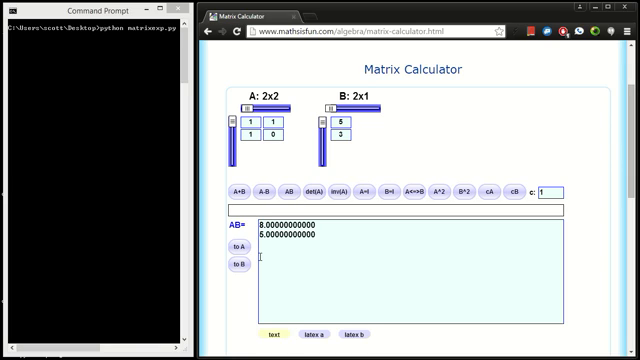
pyautogui.moveTo(269, 82)
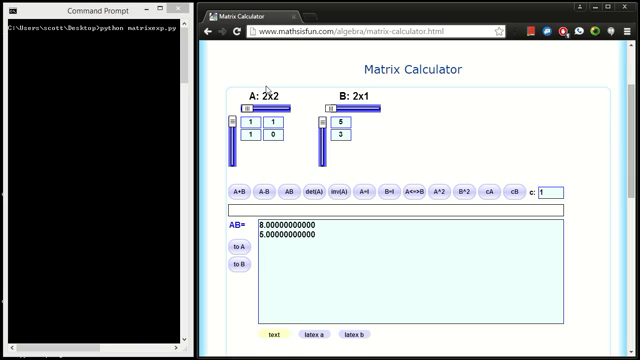
pyautogui.moveTo(355, 130)
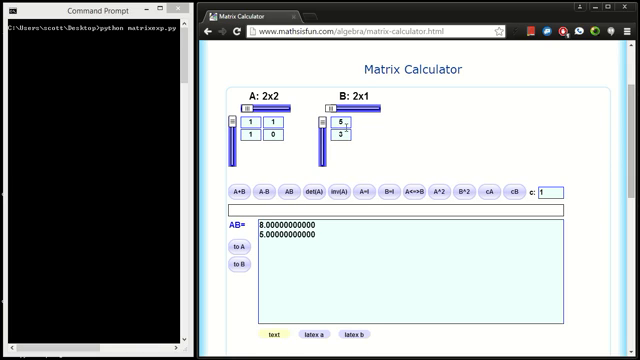
pyautogui.moveTo(345, 208)
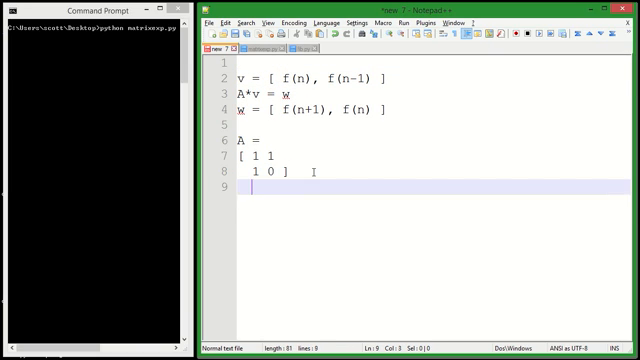
# Step: Define the starting vector z = [ f(1), f(0) ] = [ 1, 0 ] below matrix A
pyautogui.press('enter')
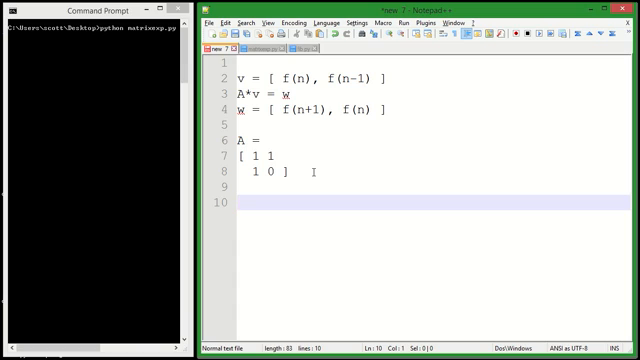
pyautogui.write('v =')
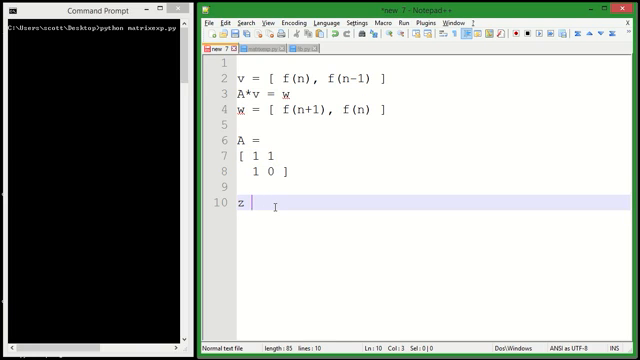
pyautogui.write('= [')
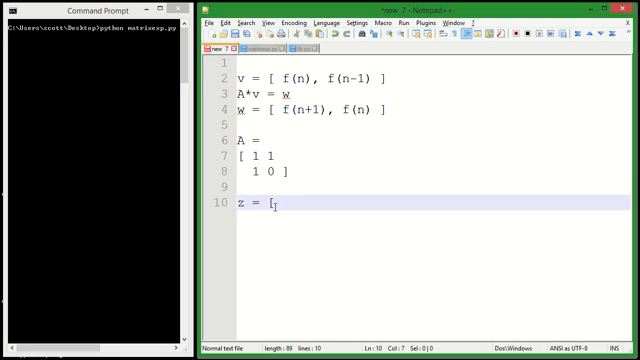
pyautogui.write('f(1),')
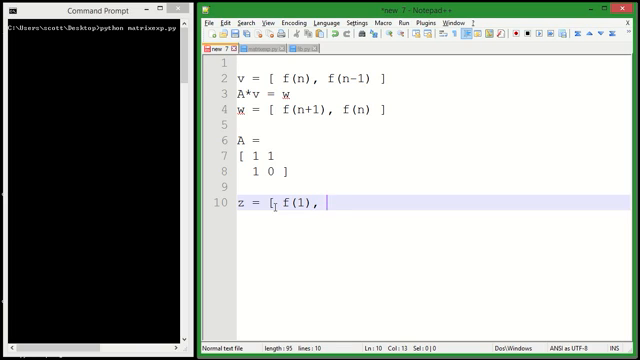
pyautogui.write('f(0) ]')
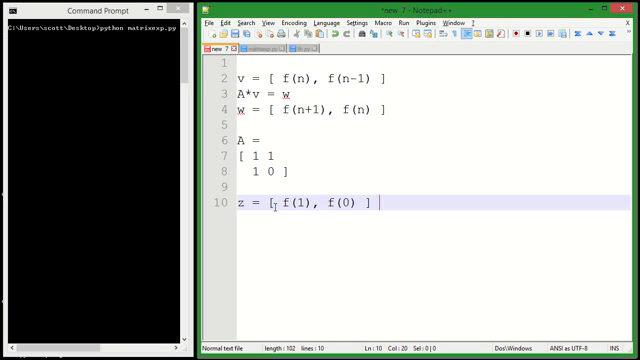
pyautogui.write('= [')
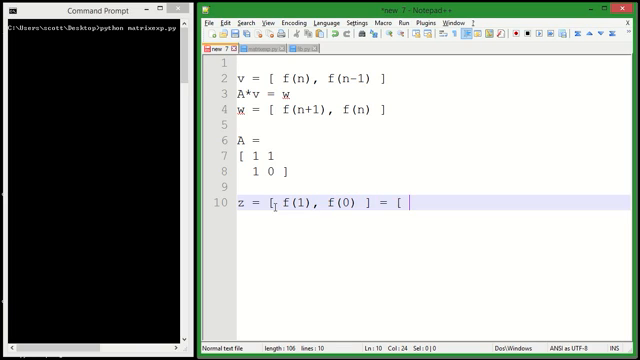
pyautogui.write('1, 0 ]')
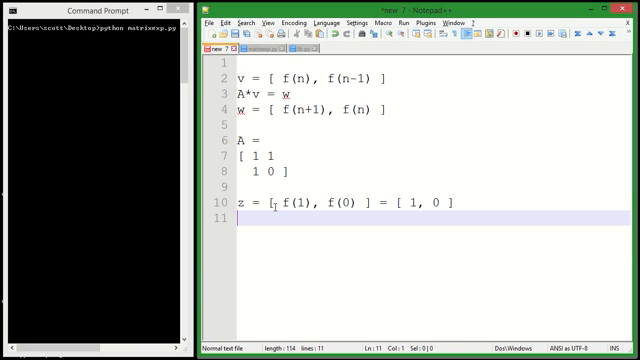
# Step: Add the lines Az = [ f(2), f(1) ] and AAz = [ f(3), f(2) ]
pyautogui.write('Az = [')
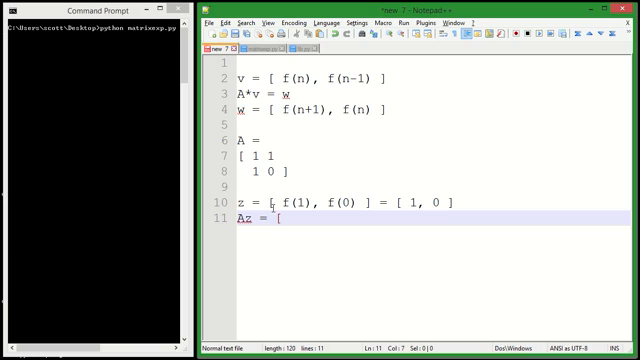
pyautogui.write('f(2)')
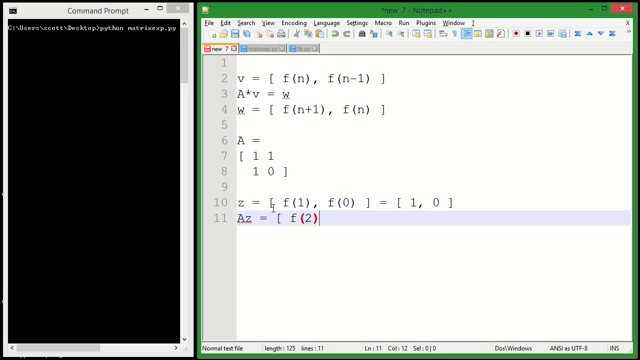
pyautogui.write('), f(1) ]')
pyautogui.write('AAz =')
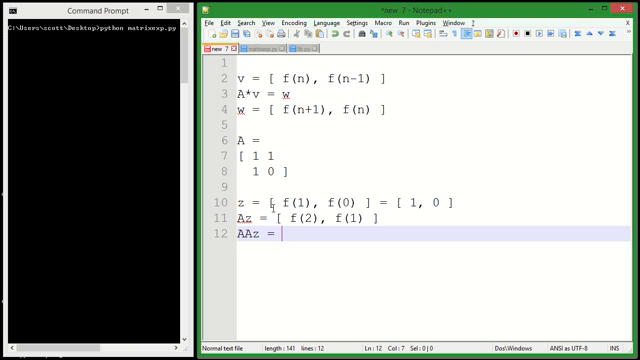
pyautogui.write('[')
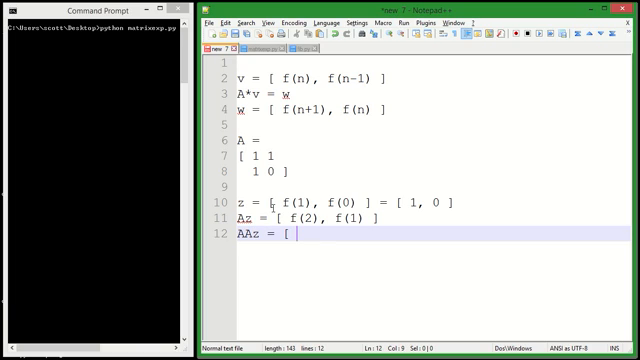
pyautogui.write('f(3), f(2)')
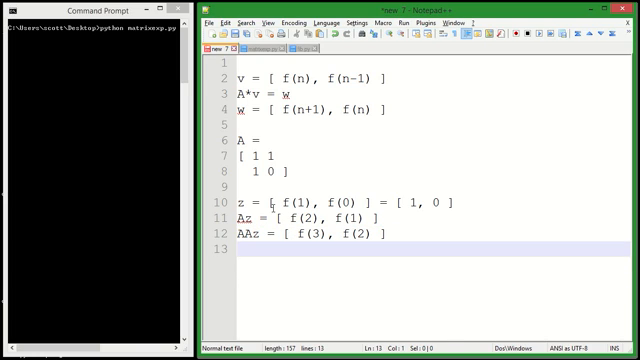
# Step: Write the general rule A^(x-1)*z = [f(x), f(x-1)] on line 14
pyautogui.write('A^')
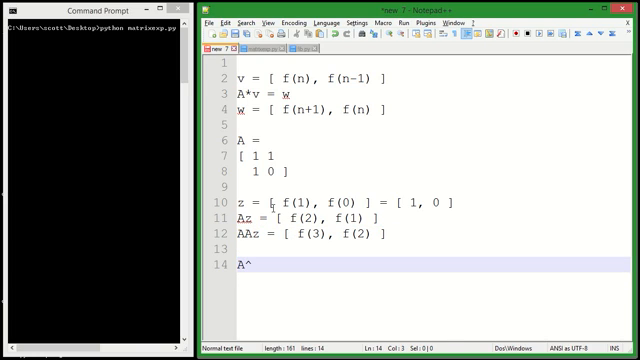
pyautogui.write('(n')
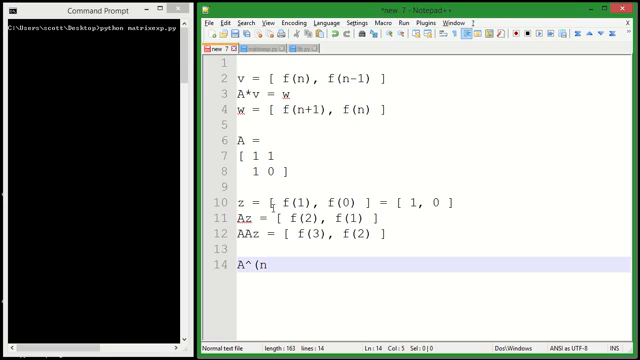
pyautogui.write('(x-1)')
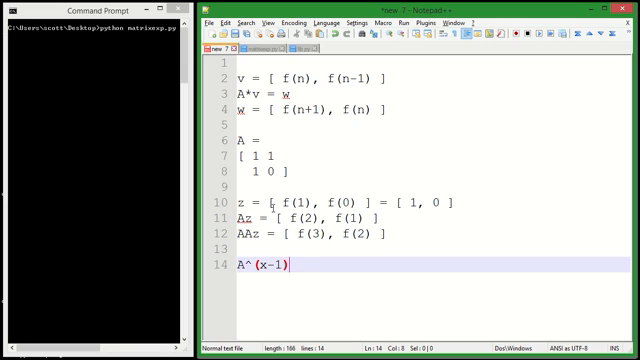
pyautogui.write('*z =')
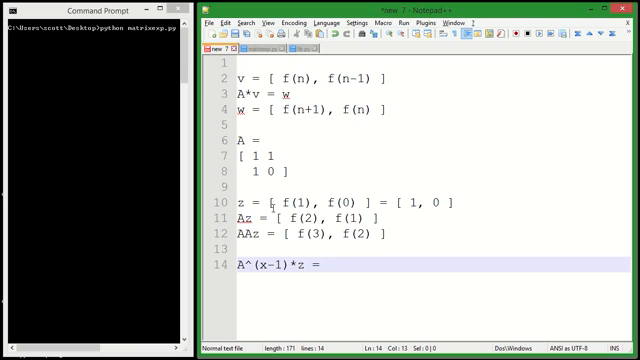
pyautogui.write('[ f(x)')
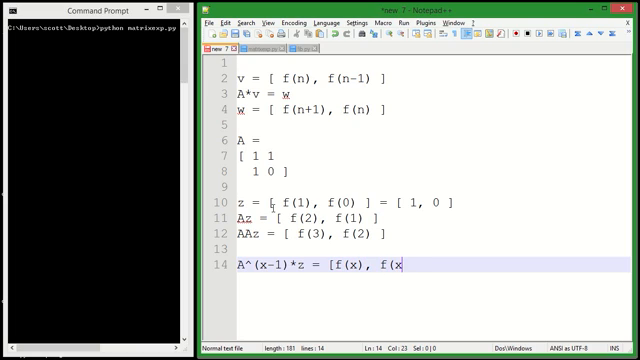
pyautogui.write('-1)]')
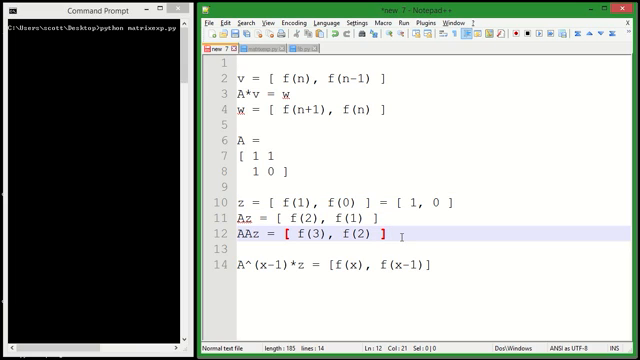
pyautogui.moveTo(388, 237)
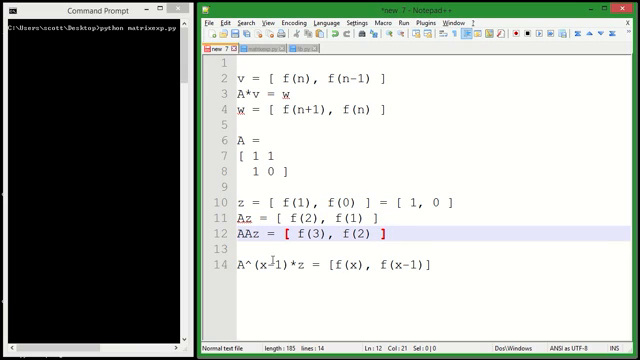
pyautogui.click(250, 248)
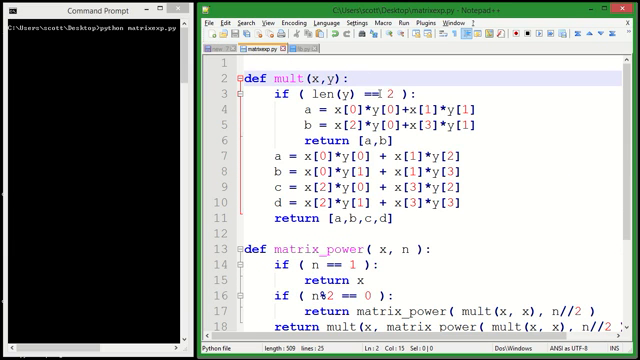
# Step: Scroll matrixexp.py to the Fibonacci example and select the v = [1,0] line
pyautogui.scroll(-3)
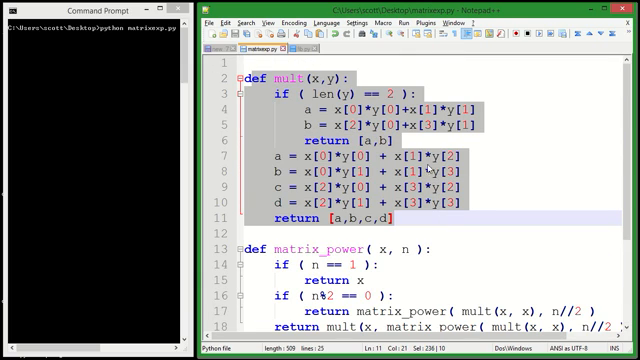
pyautogui.scroll(-3)
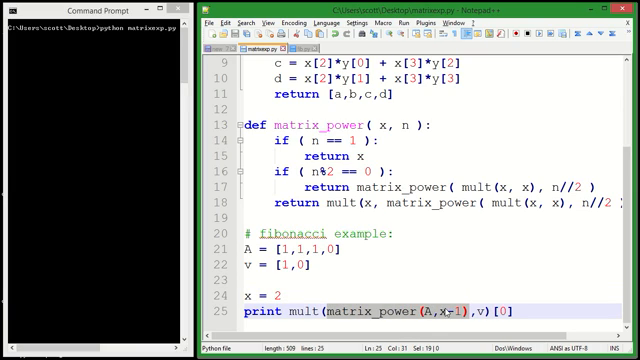
pyautogui.moveTo(450, 312)
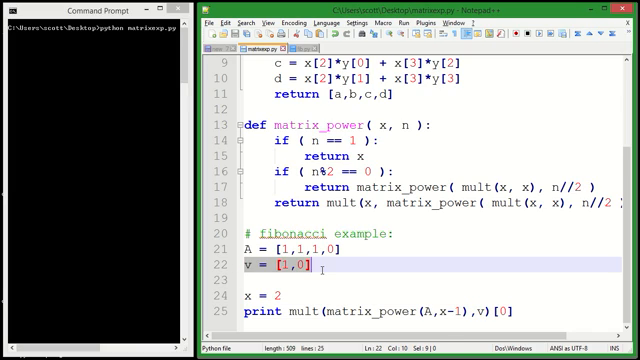
pyautogui.click(505, 319)
pyautogui.write('3')
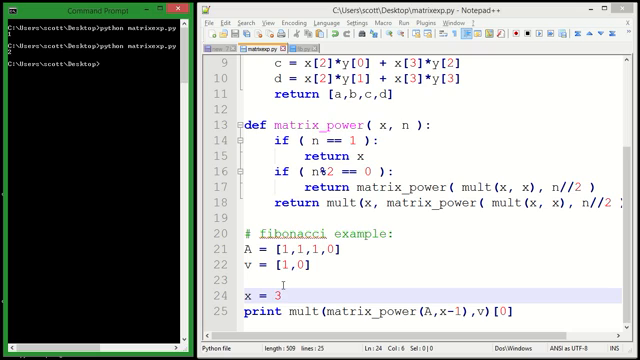
# Step: Edit x in the Fibonacci example between runs, ending at x = 1000
pyautogui.write('7')
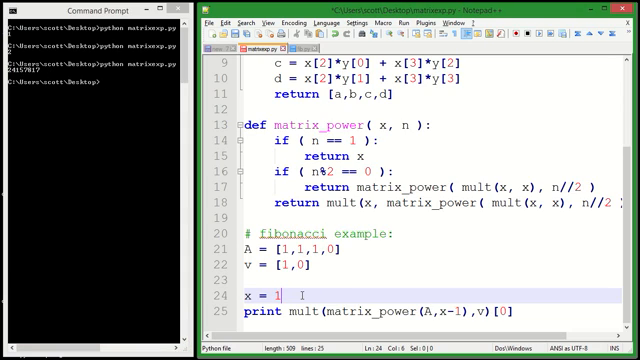
pyautogui.write('000')
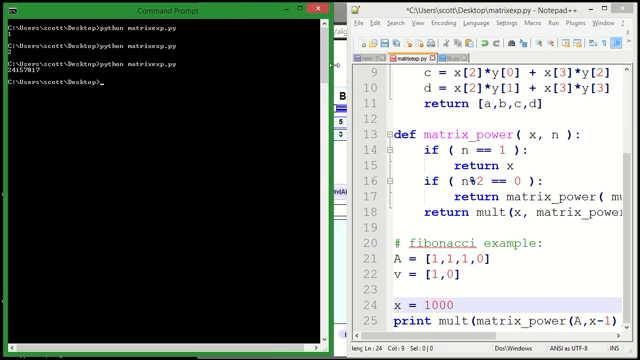
# Step: Run python matrixexp.py for x = 1000, then change x to 10000
pyautogui.write('python matrixexp.py')
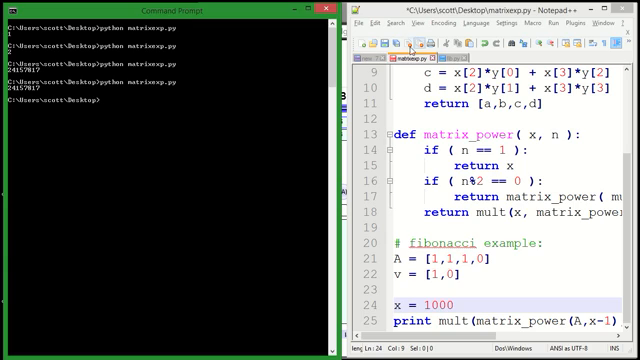
pyautogui.write('python matrixexp.py')
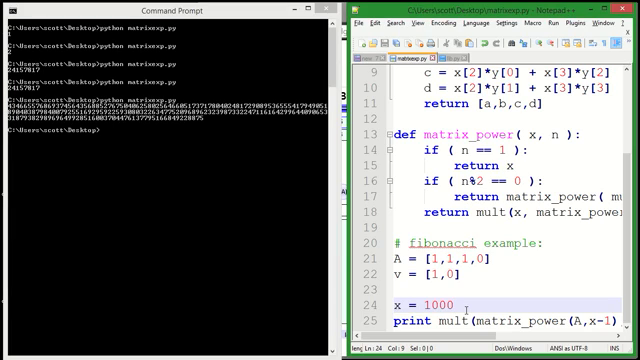
pyautogui.write('0')
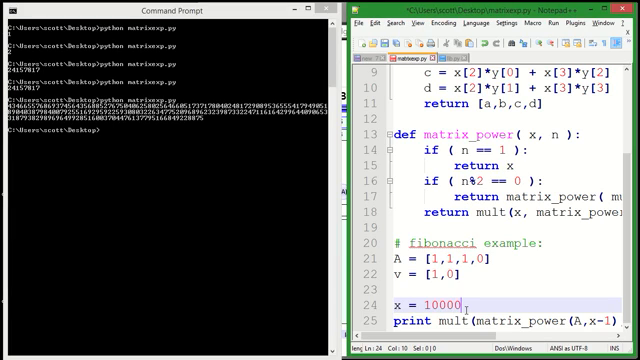